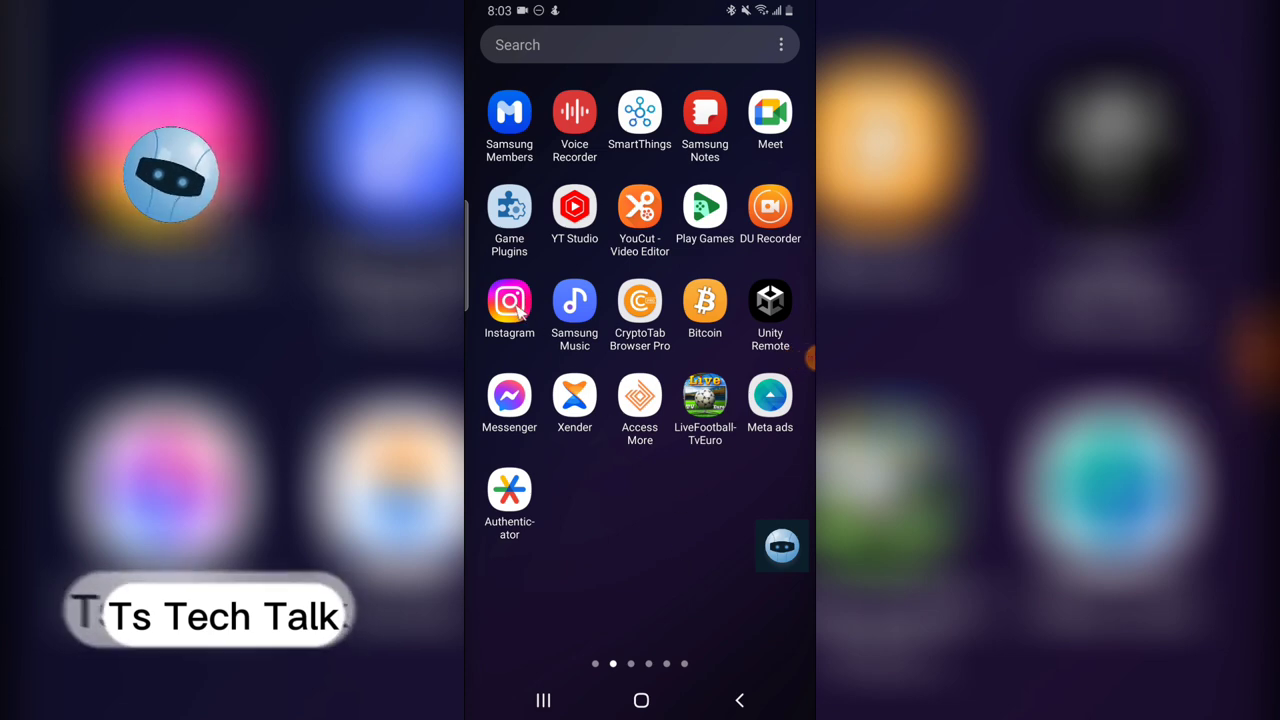
Launch Instagram from the home screen so the home feed appears.
left_click(509, 302)
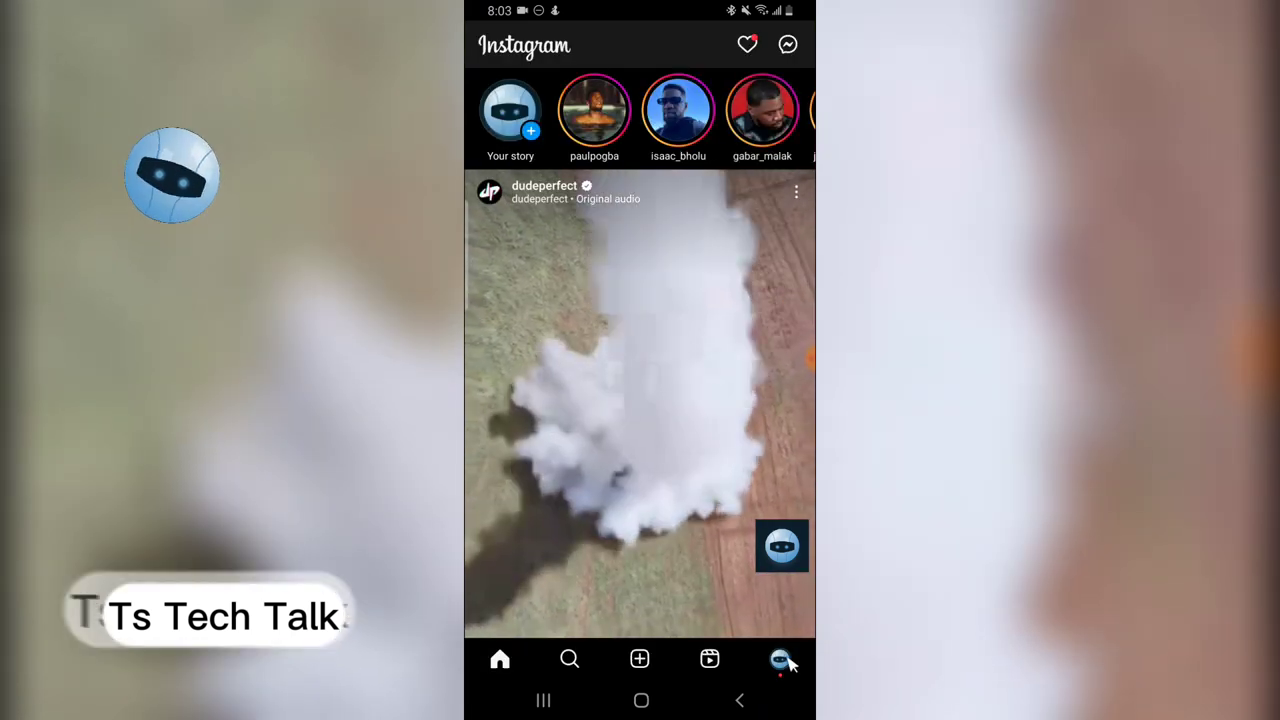
Reach the Edit profile screen from your own profile page.
left_click(780, 658)
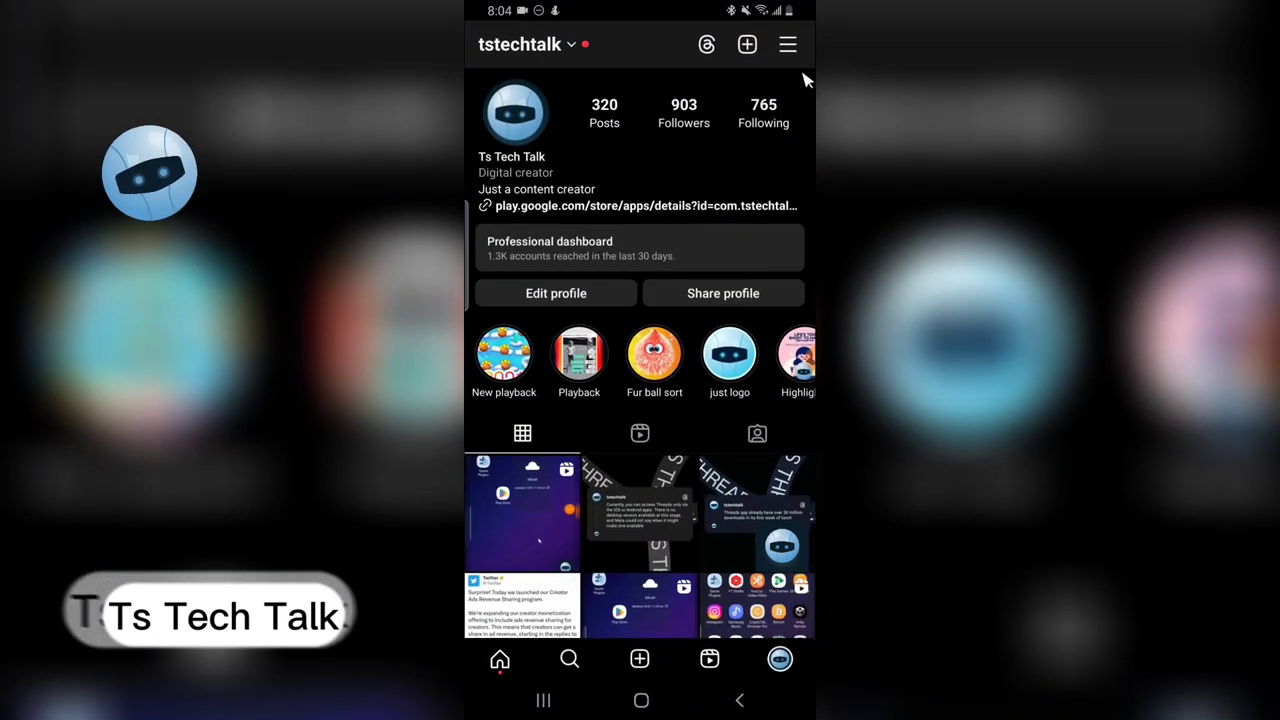
mouse_move(725, 43)
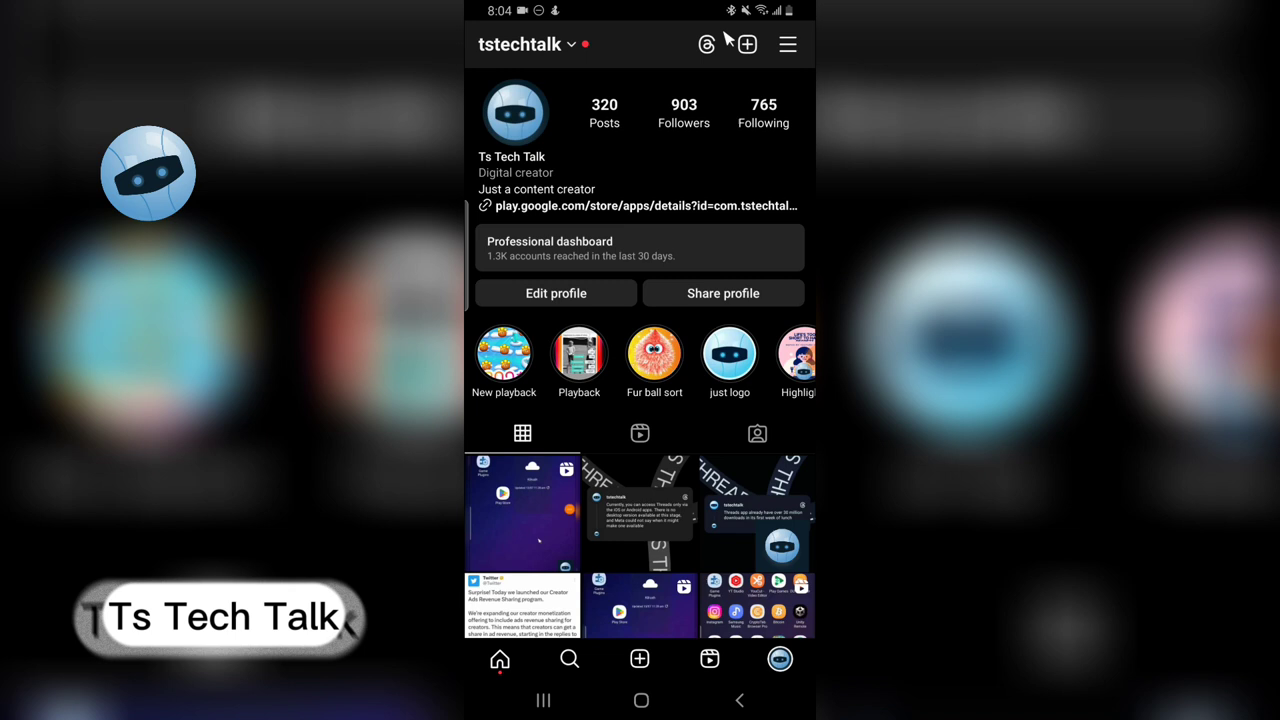
mouse_move(712, 62)
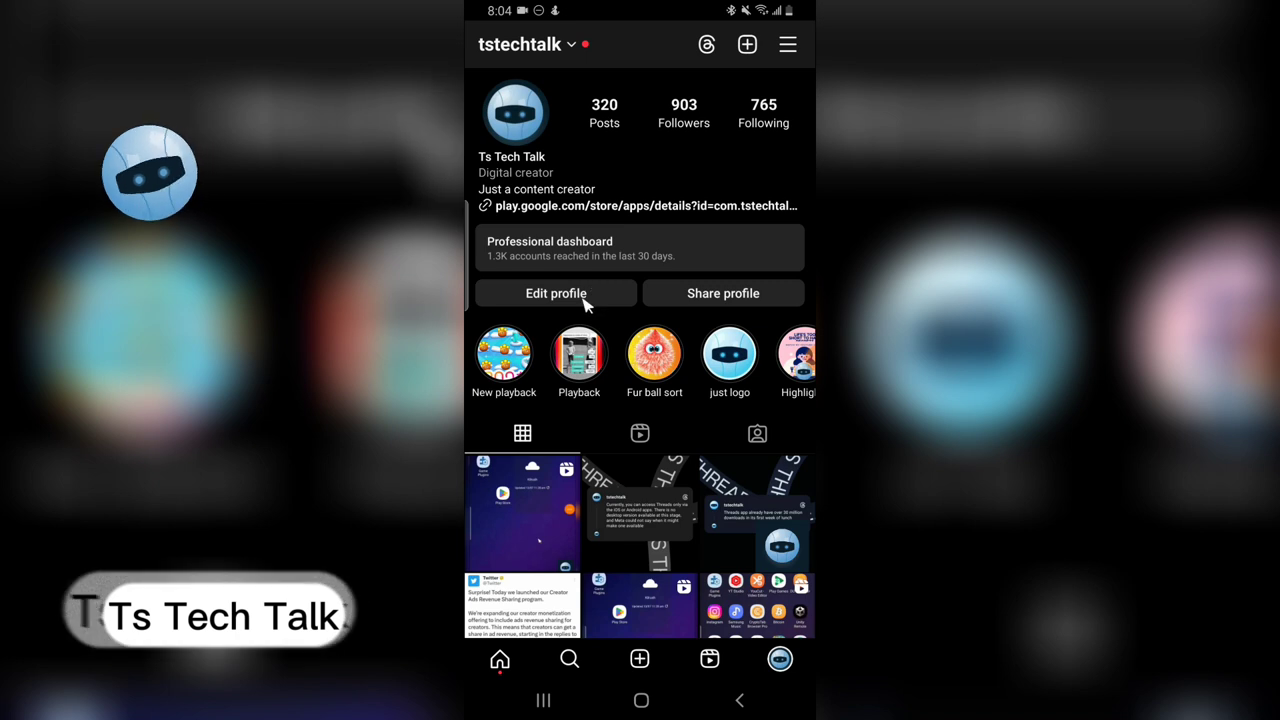
left_click(555, 293)
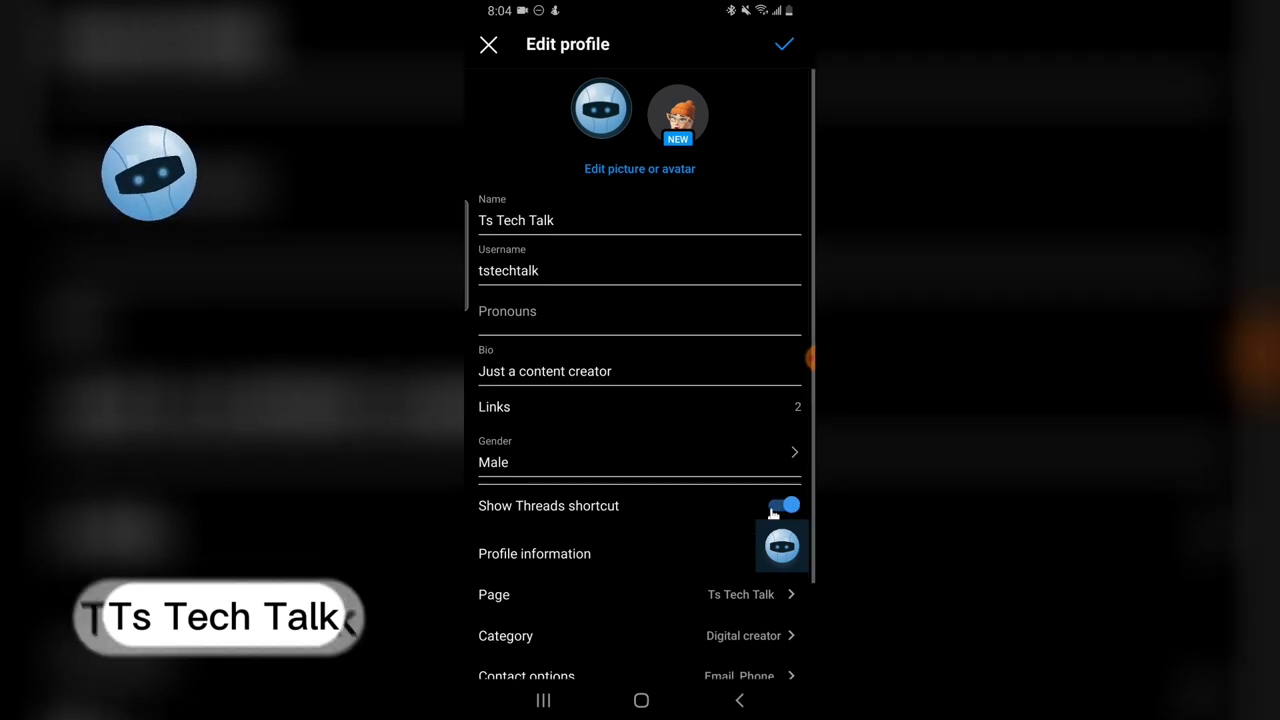
Disable Show Threads shortcut, save it, and return to Edit profile to confirm.
left_click(783, 505)
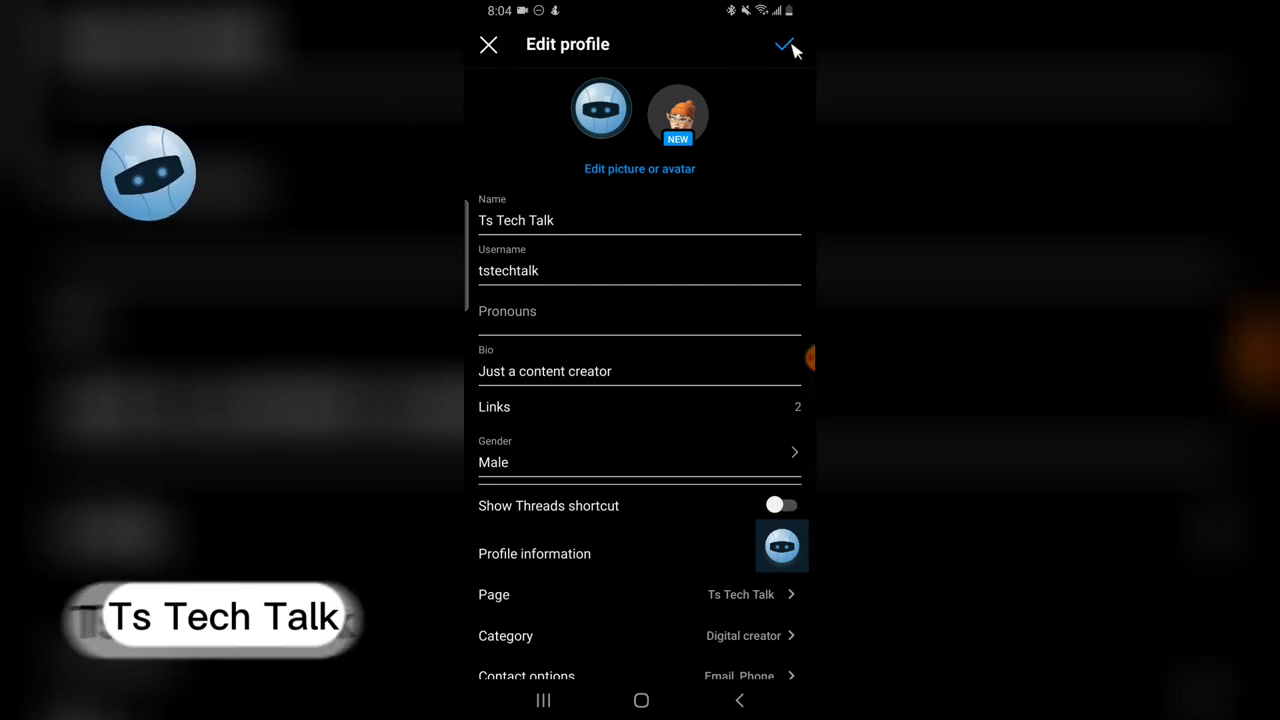
left_click(784, 46)
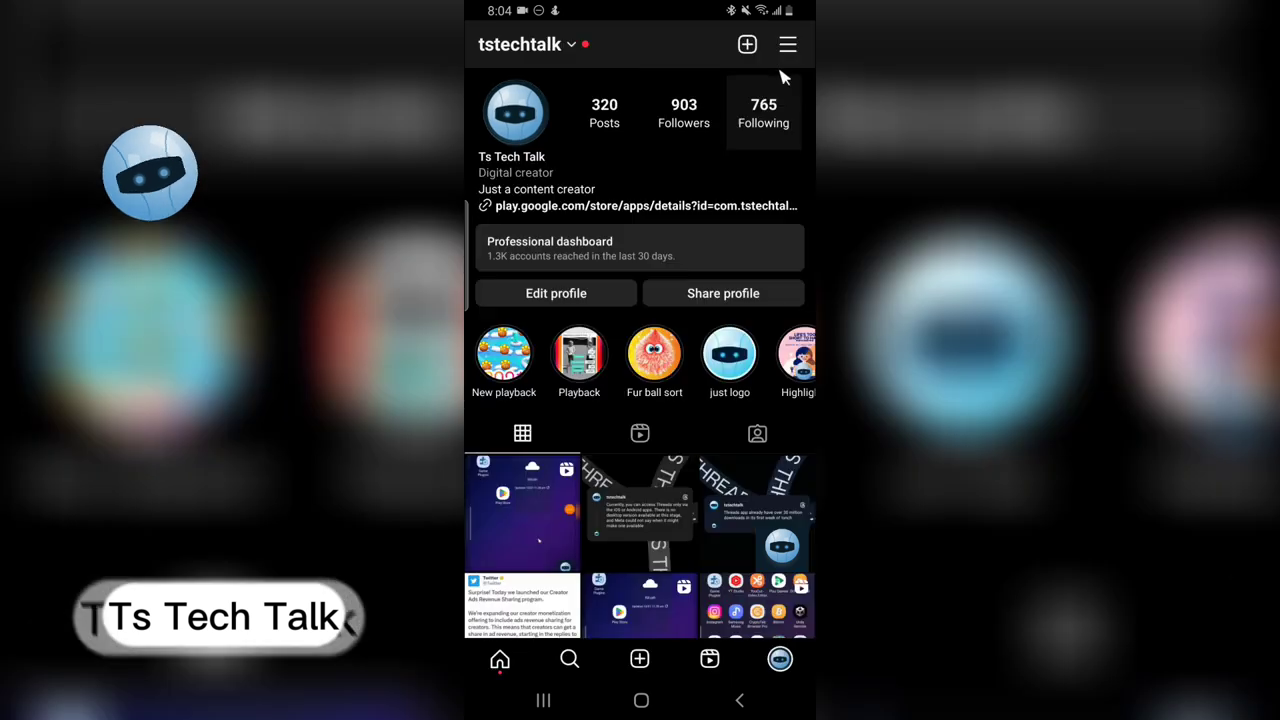
mouse_move(715, 49)
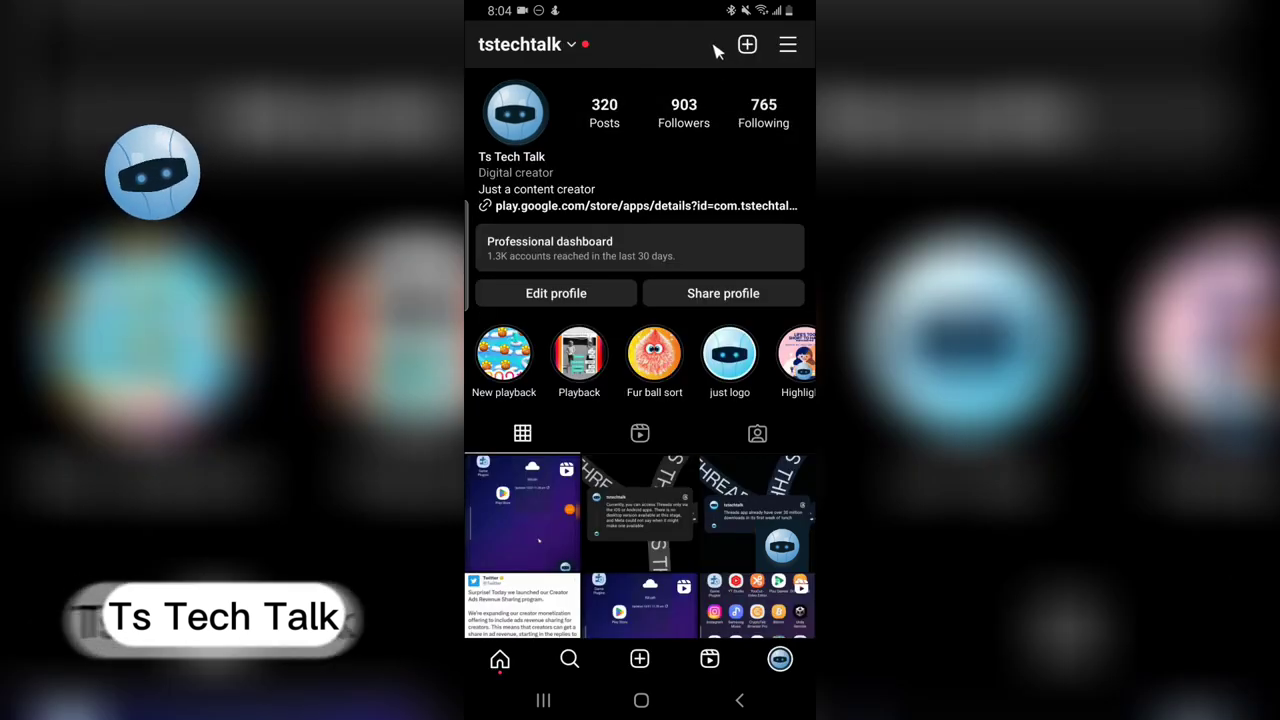
mouse_move(595, 310)
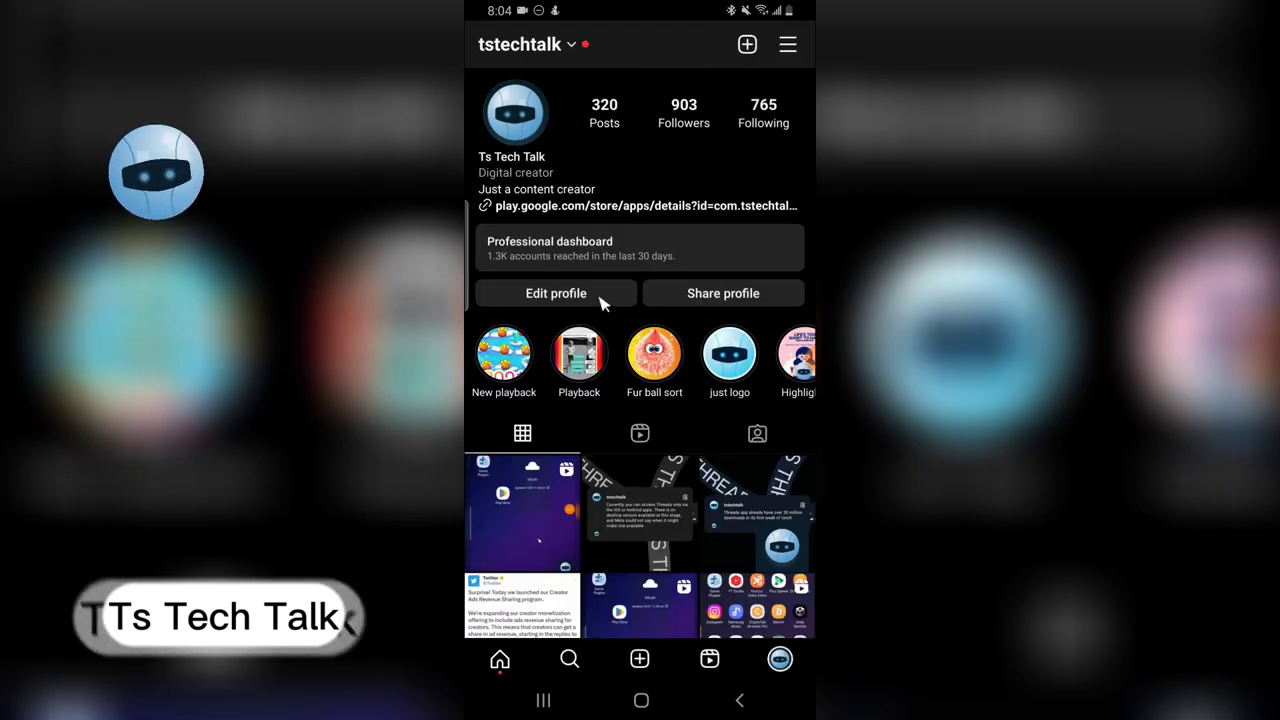
left_click(555, 293)
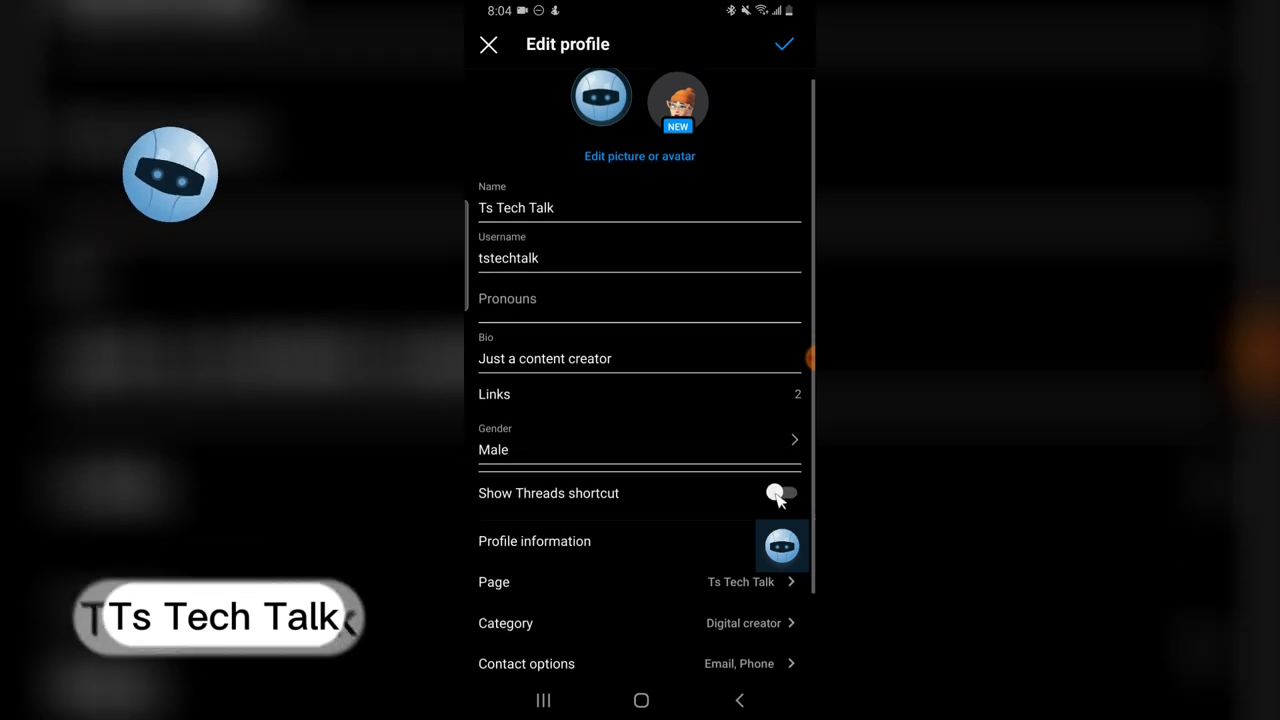
Re-enable Show Threads shortcut and save so the badge reappears in the header.
left_click(780, 493)
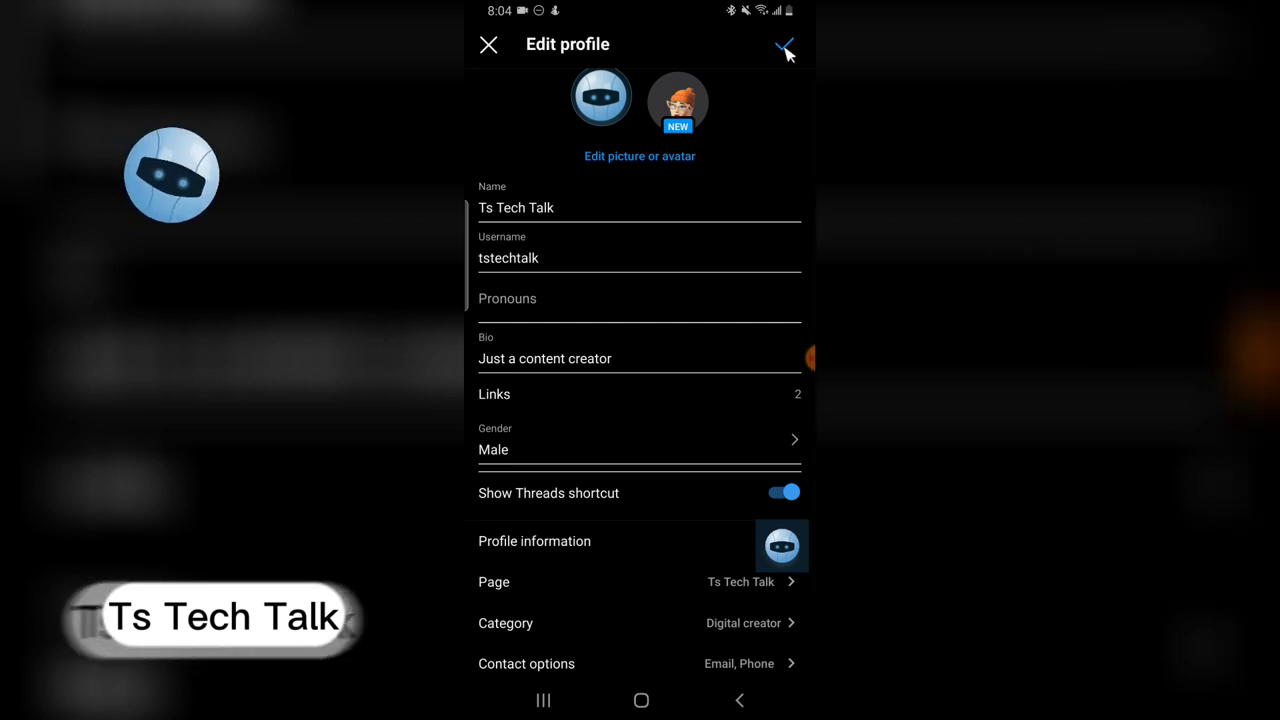
left_click(787, 45)
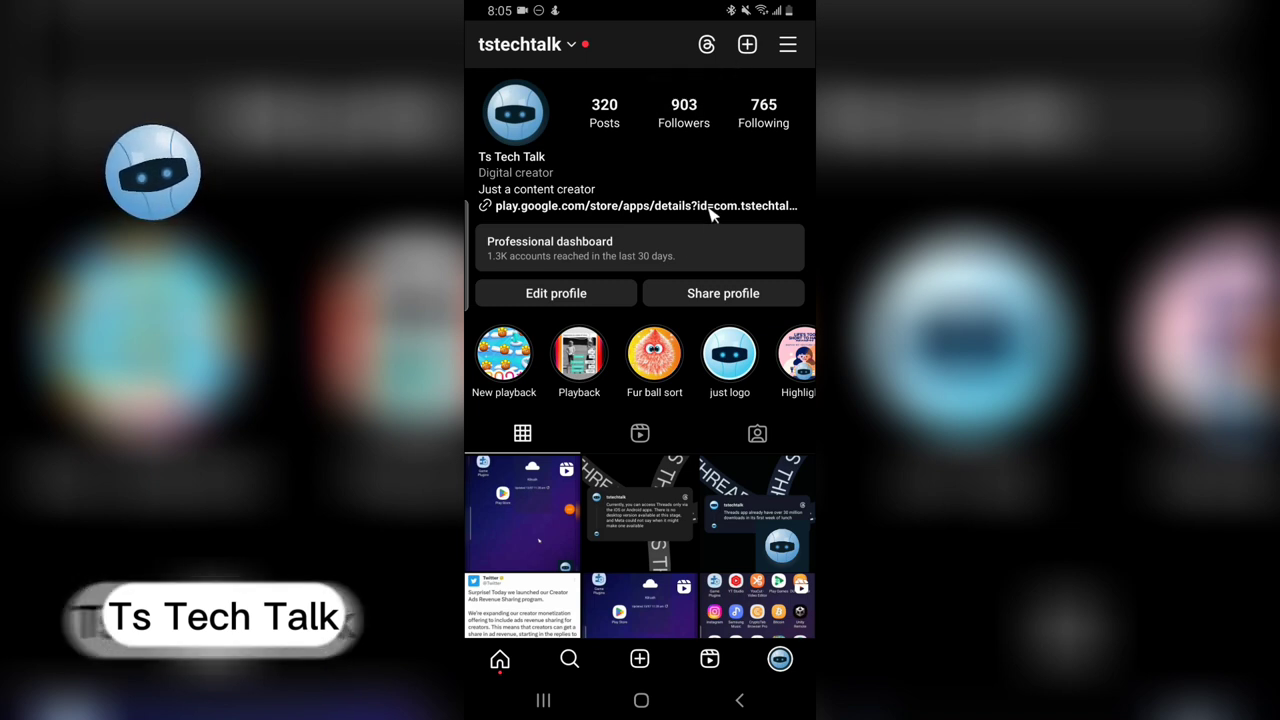
mouse_move(700, 245)
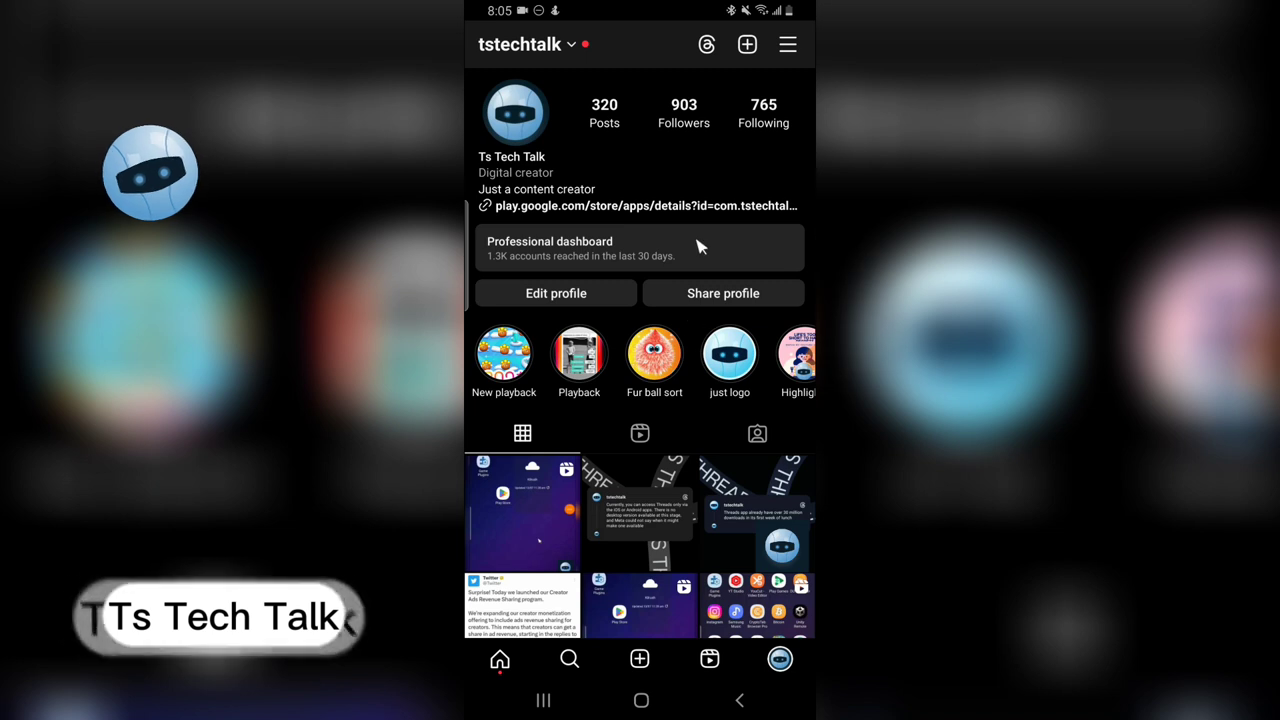